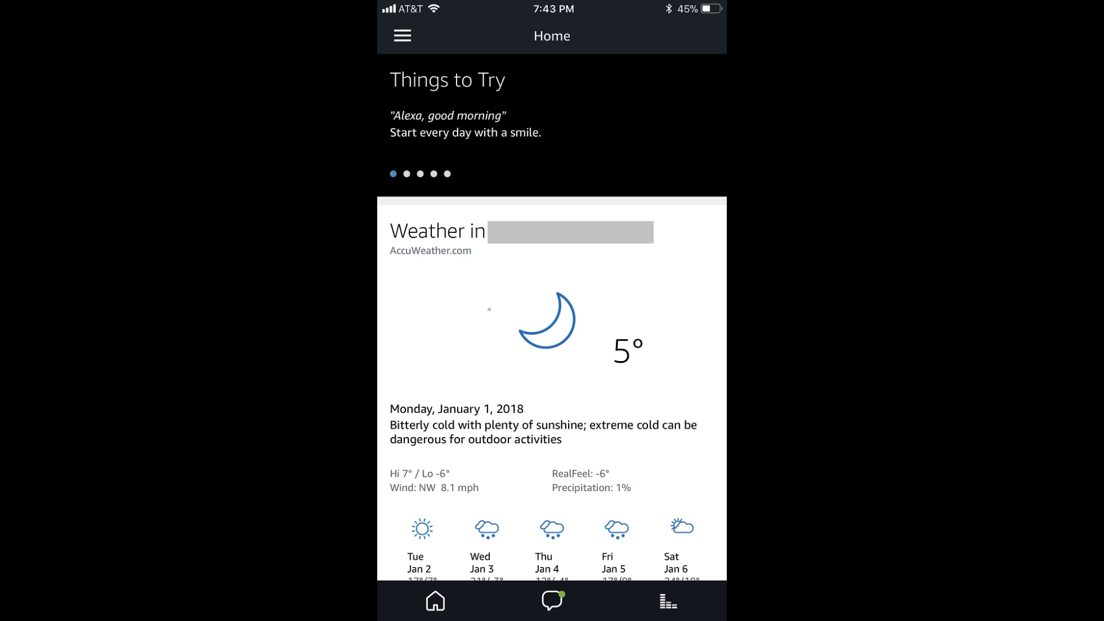
Step: Open the Alexa app's main side menu from the Home screen
click(401, 35)
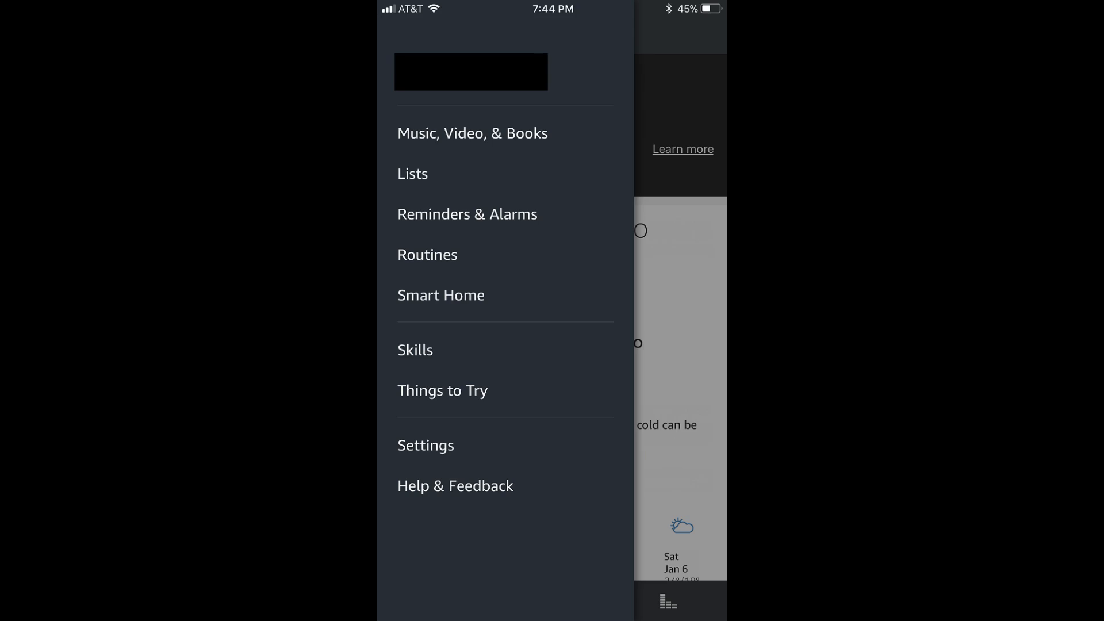
Step: Open Settings from the side menu to reach the Echo Dot's settings
click(426, 445)
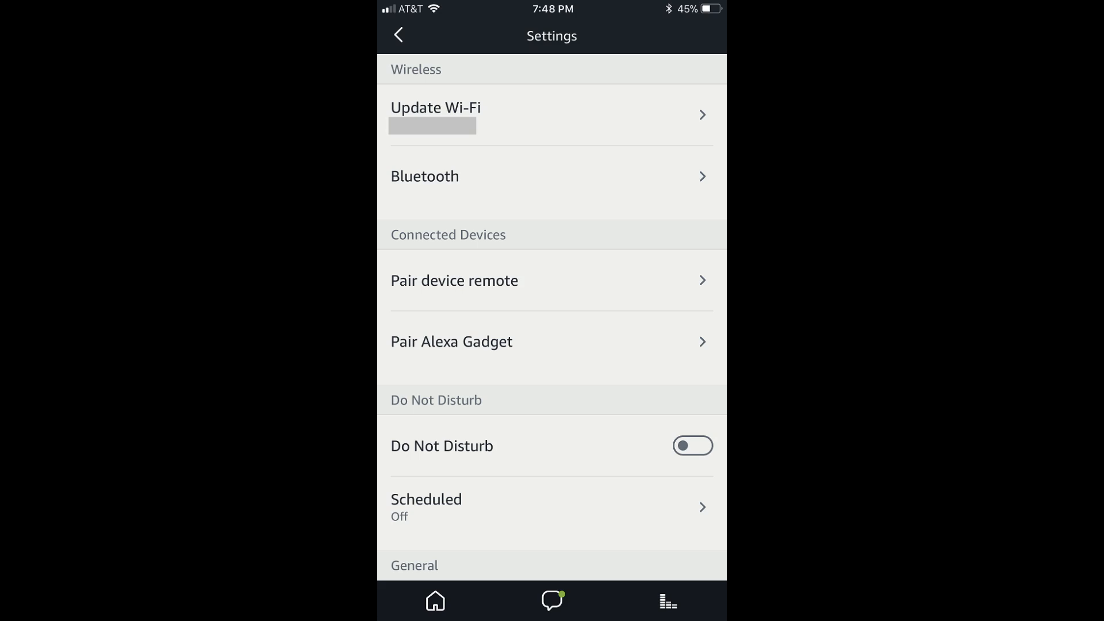
Step: Open the Echo Dot's Bluetooth Devices page under Wireless
click(551, 175)
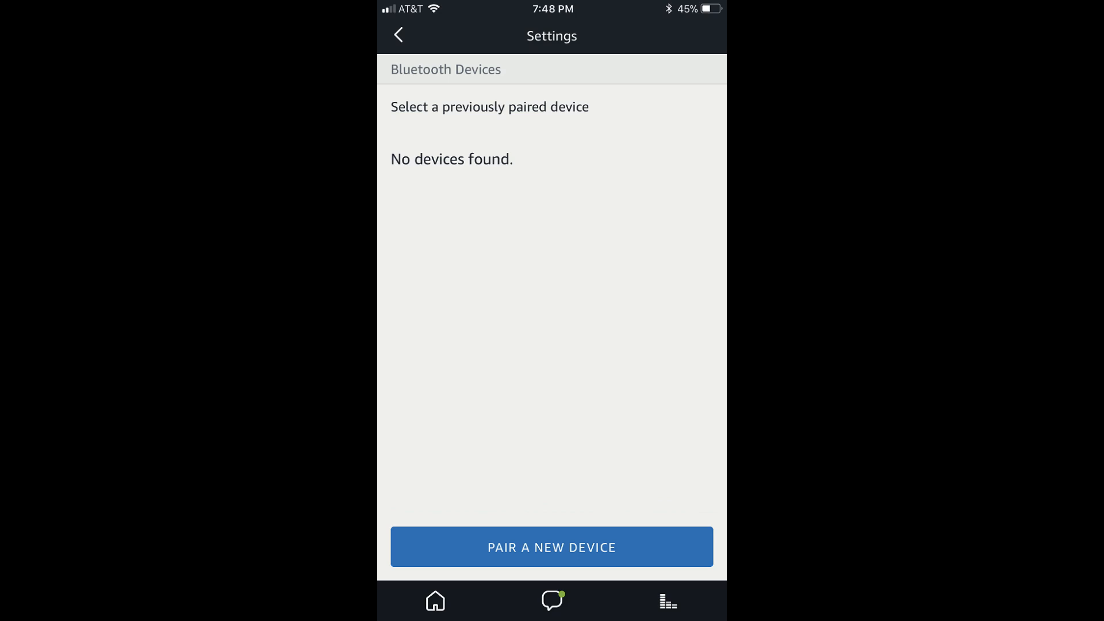
Step: Pair the JBL Flip 4 speaker with the Echo Dot via Pair a New Device
click(552, 546)
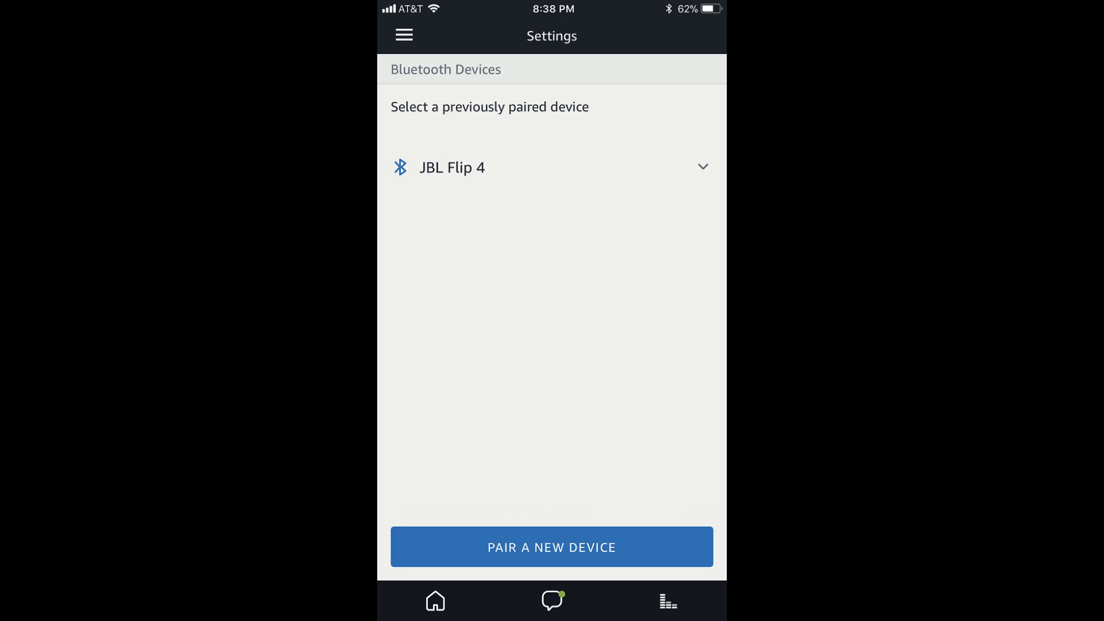
click(551, 547)
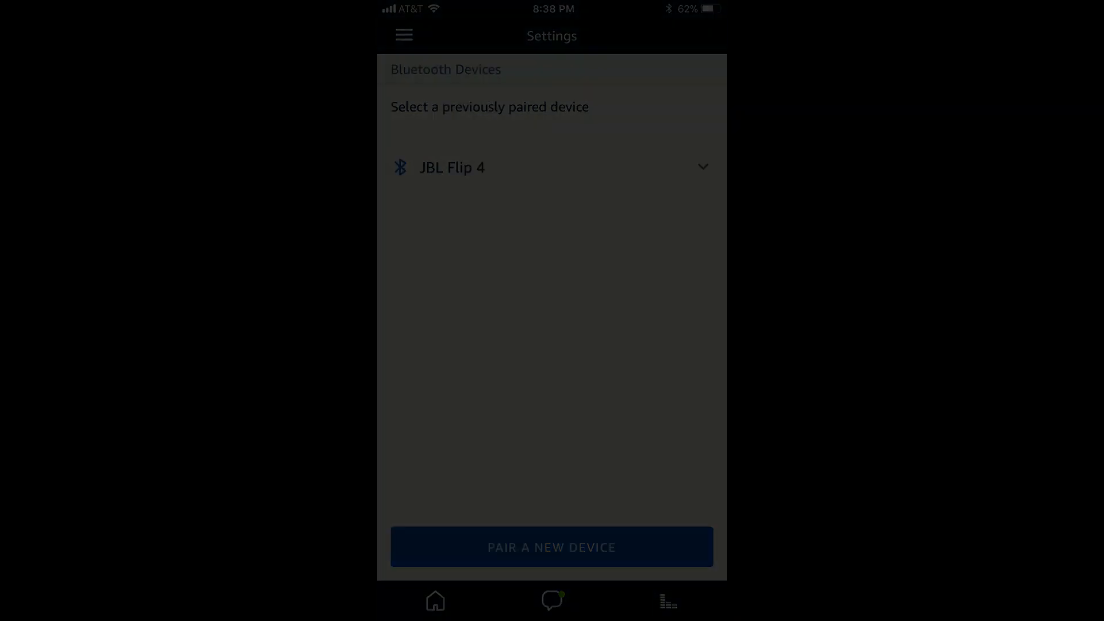